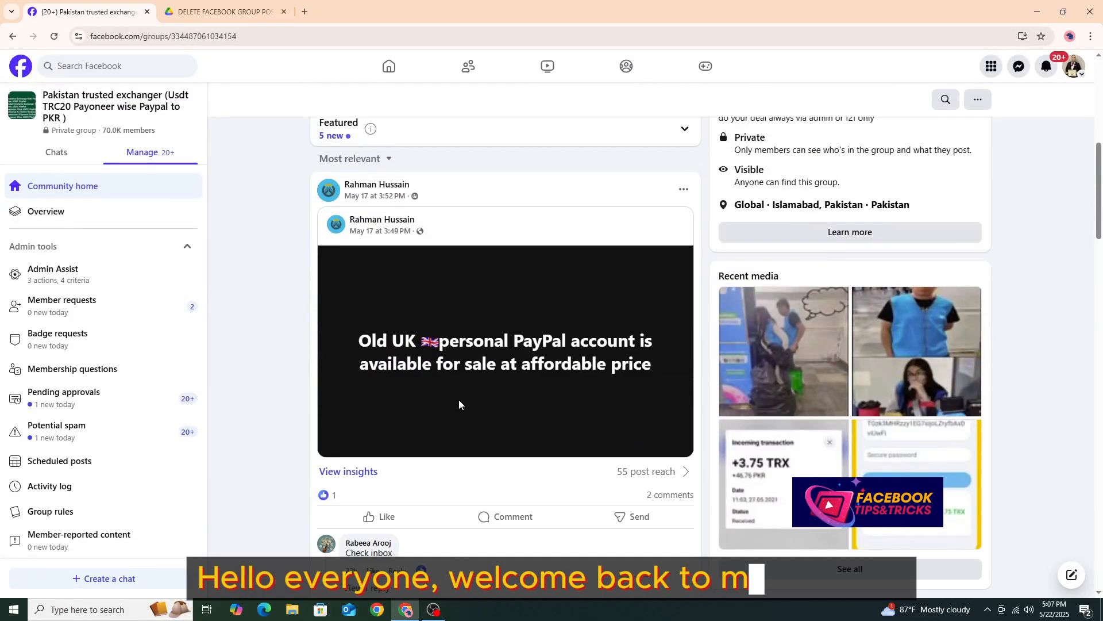
Step: Scroll down through the Facebook group's post feed to review the posts
scroll("down", 3)
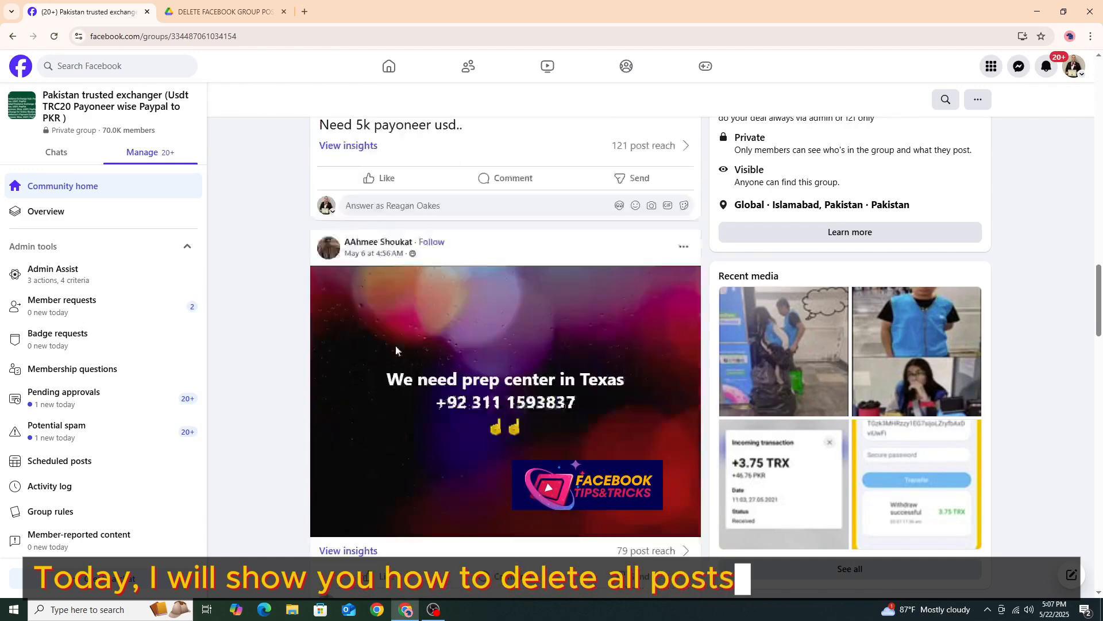
scroll("down", 3)
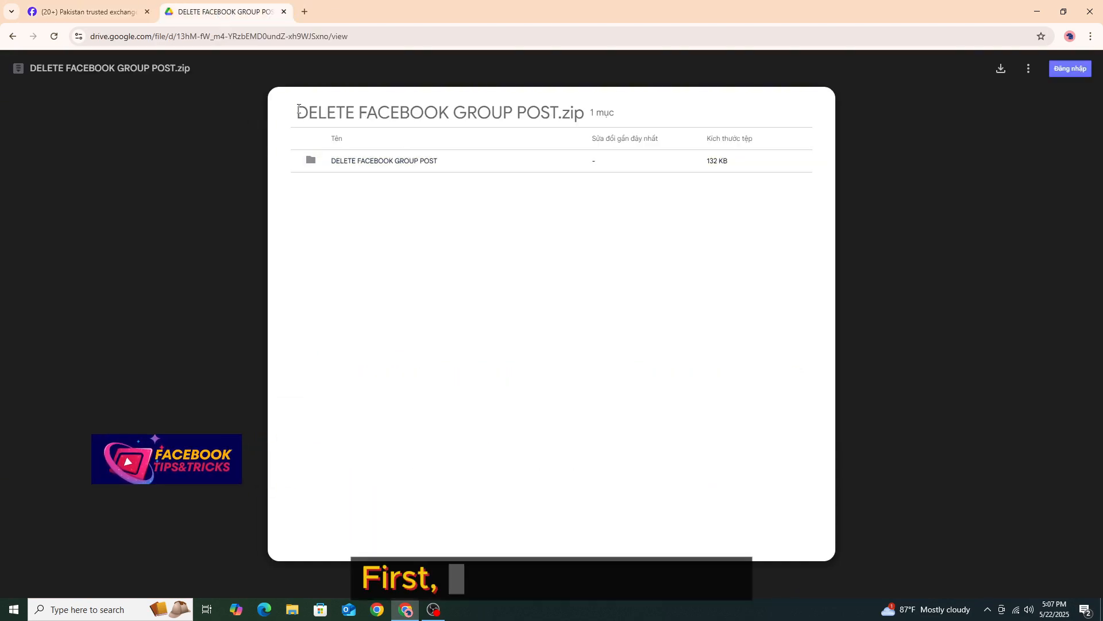
Step: Download DELETE FACEBOOK GROUP POST.zip from Google Drive and show it in its Downloads folder
double_click(439, 112)
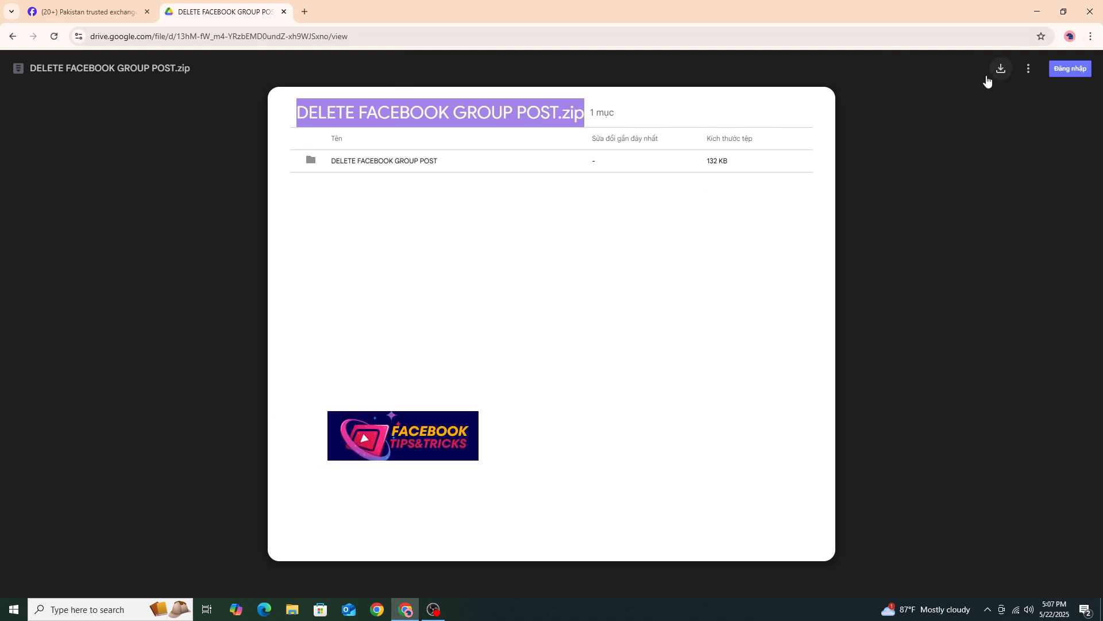
left_click(1000, 69)
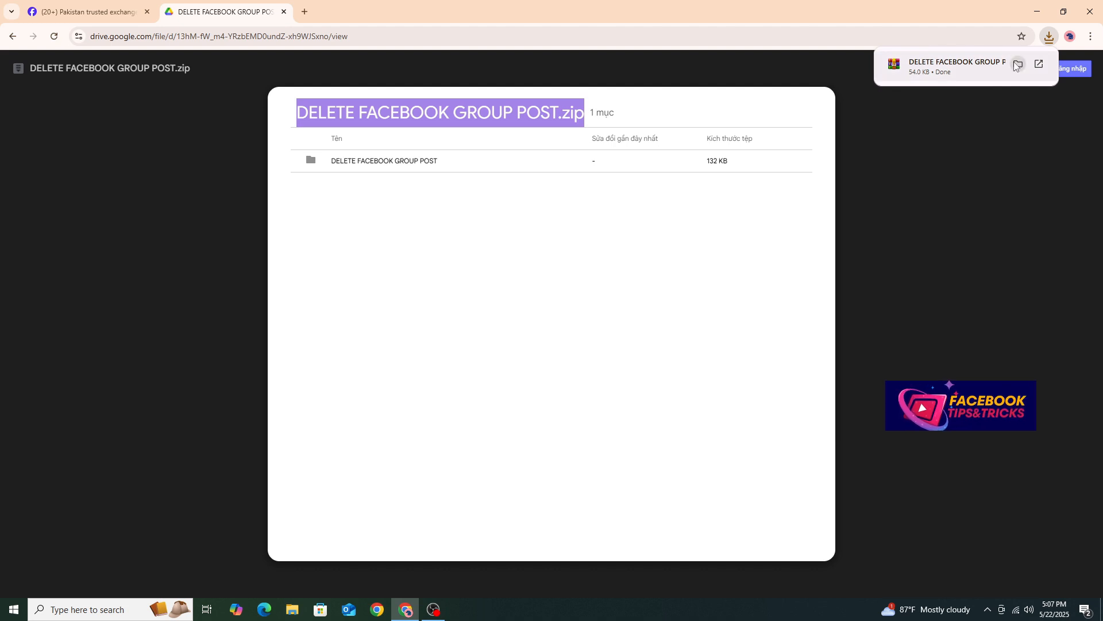
left_click(1016, 63)
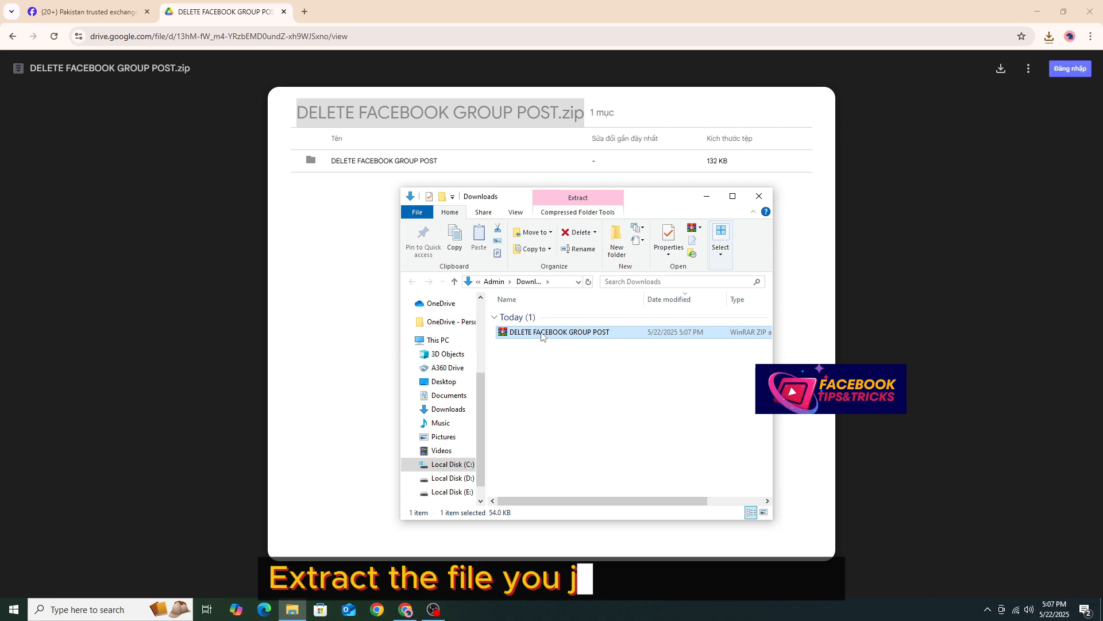
Step: Extract the zip into a DELETE FACEBOOK GROUP POST folder in Downloads and close Explorer
right_click(559, 332)
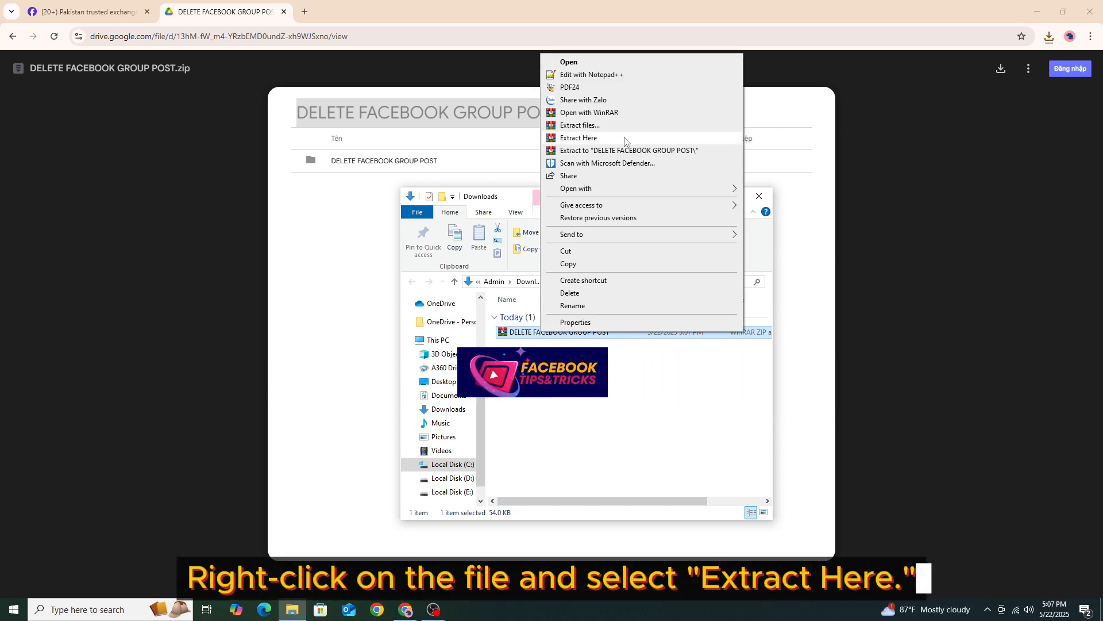
left_click(579, 137)
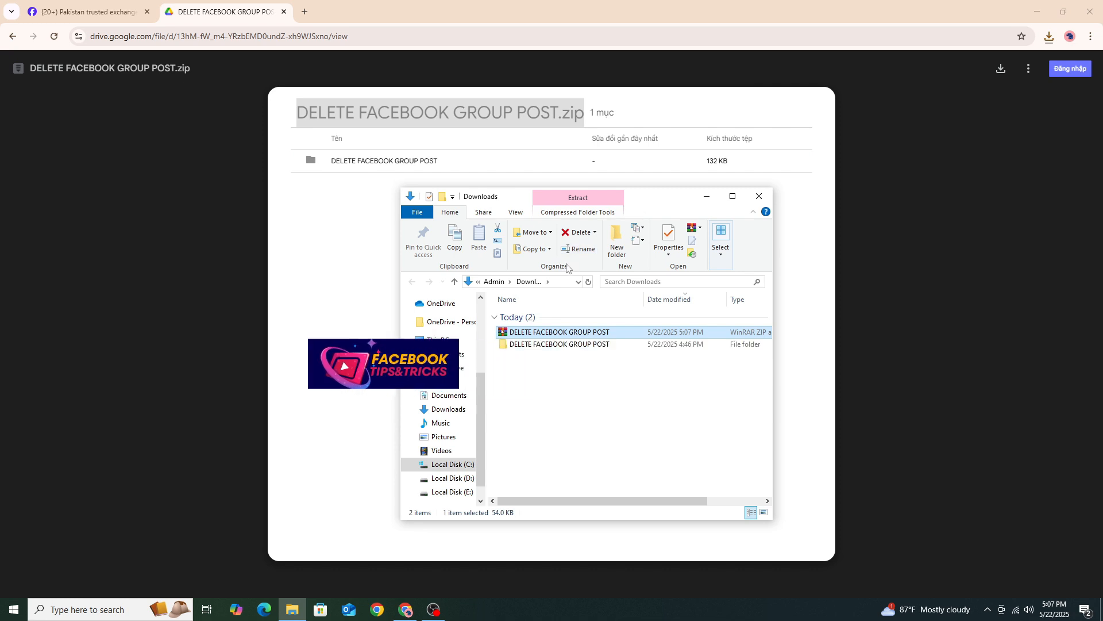
double_click(561, 344)
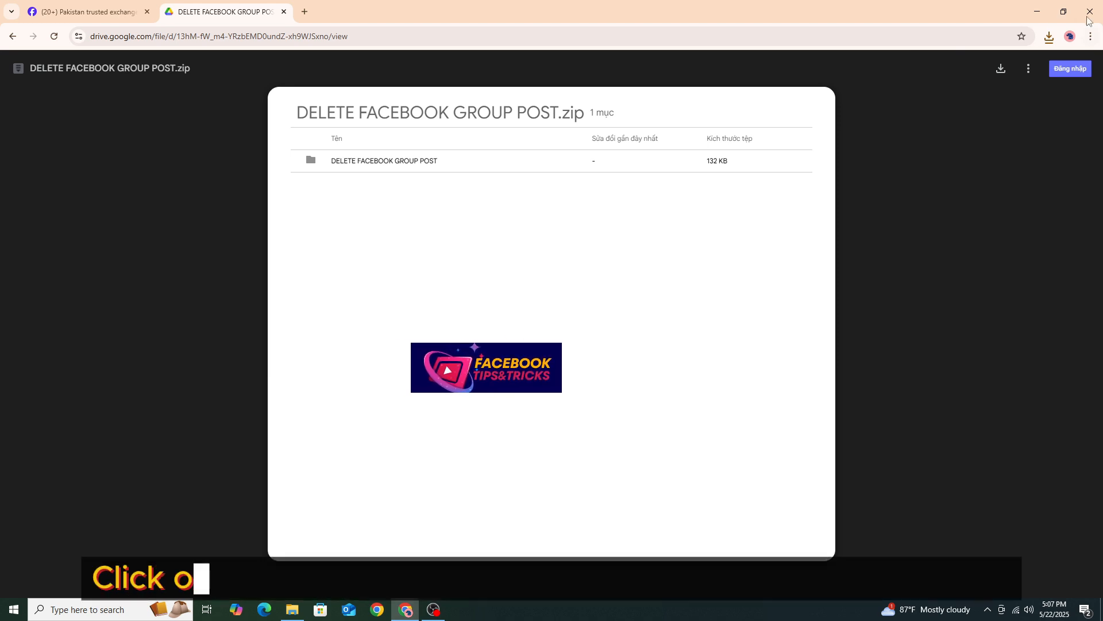
Step: Open Chrome's Manage Extensions page from the three-dot menu
left_click(1090, 20)
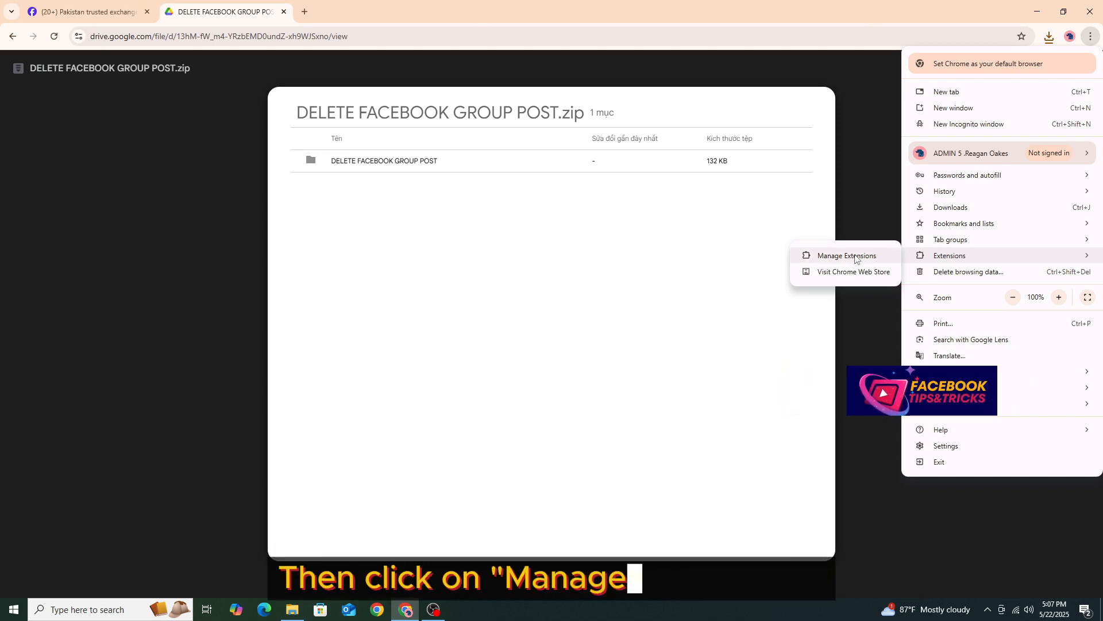
left_click(846, 255)
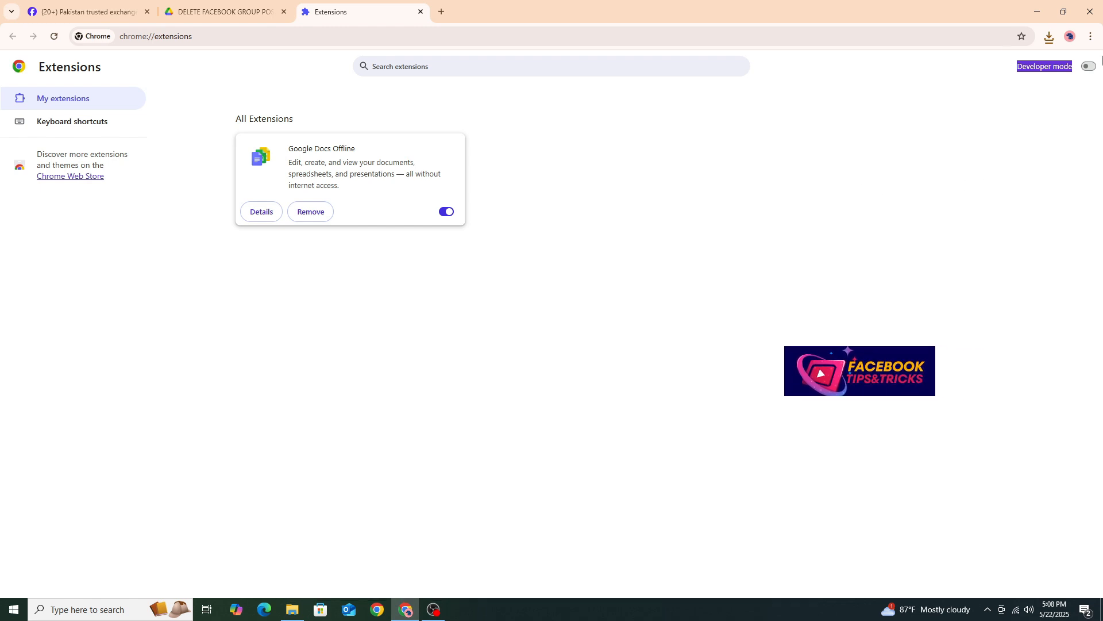
Step: Turn on Developer mode and bring the Downloads folder window back to the front
left_click(1088, 65)
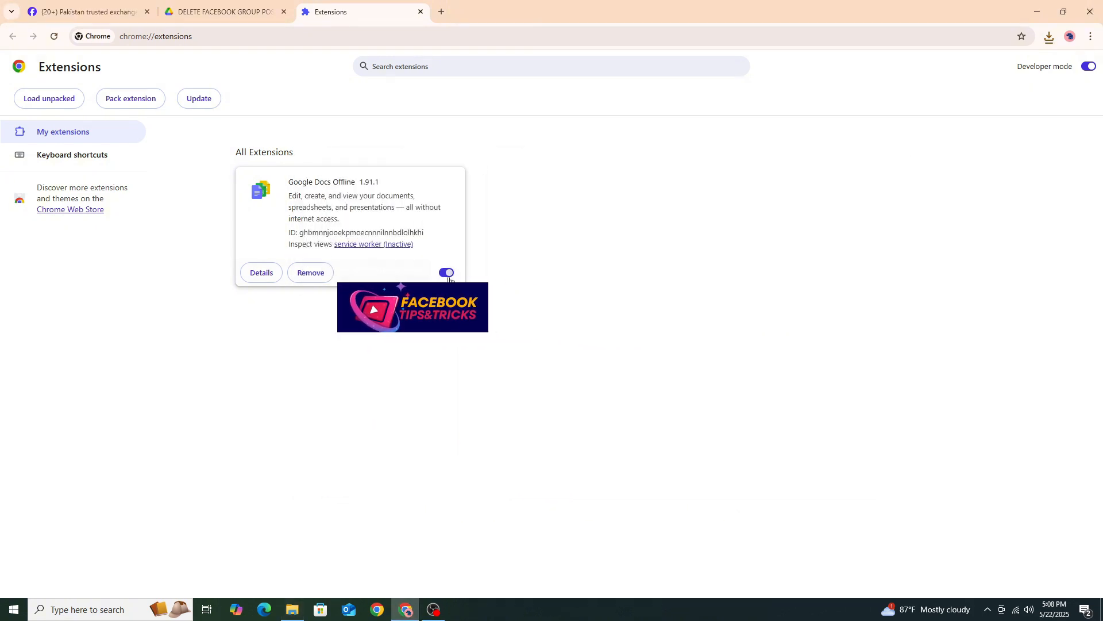
left_click(291, 609)
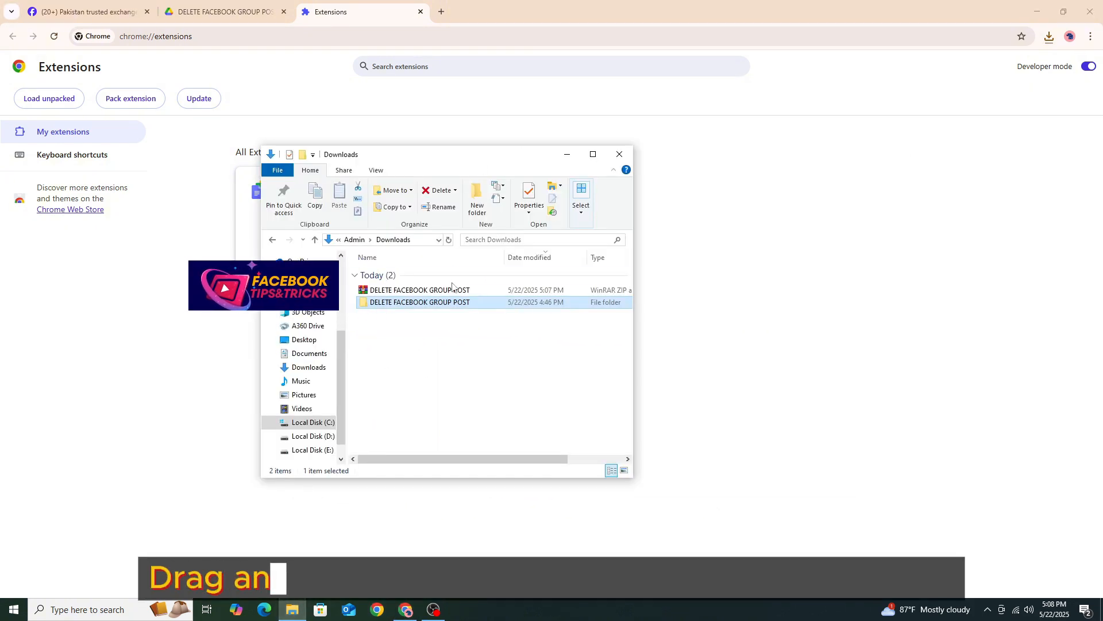
Step: Drag-install the DELETE FACEBOOK GROUP POST 2025 extension, open it, remove it, and start Load unpacked
left_click_drag(420, 301, 749, 334)
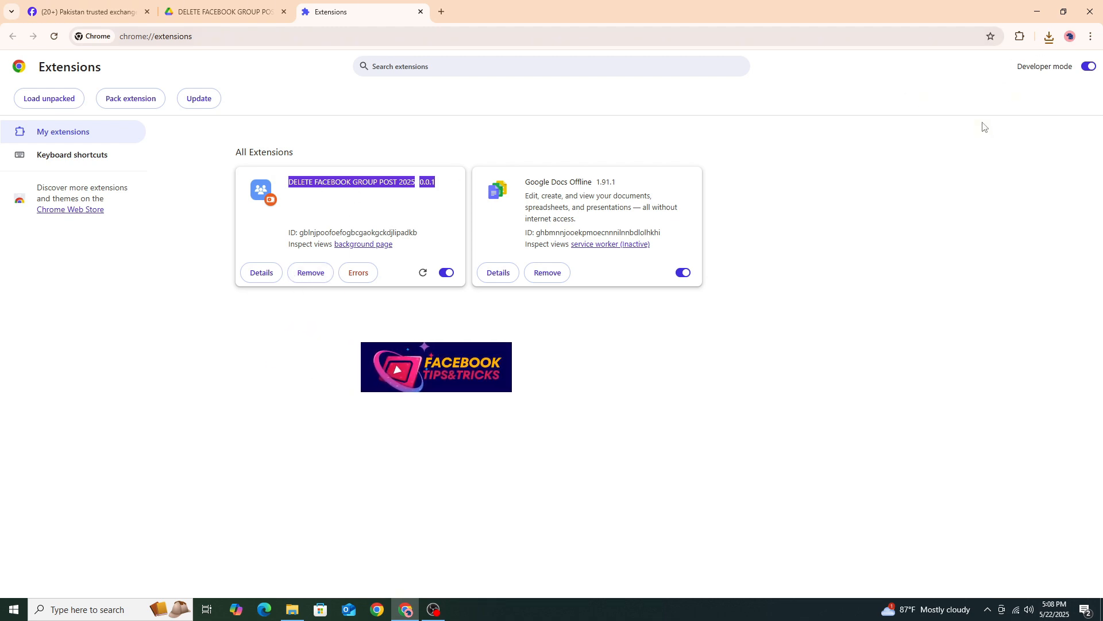
left_click(1019, 36)
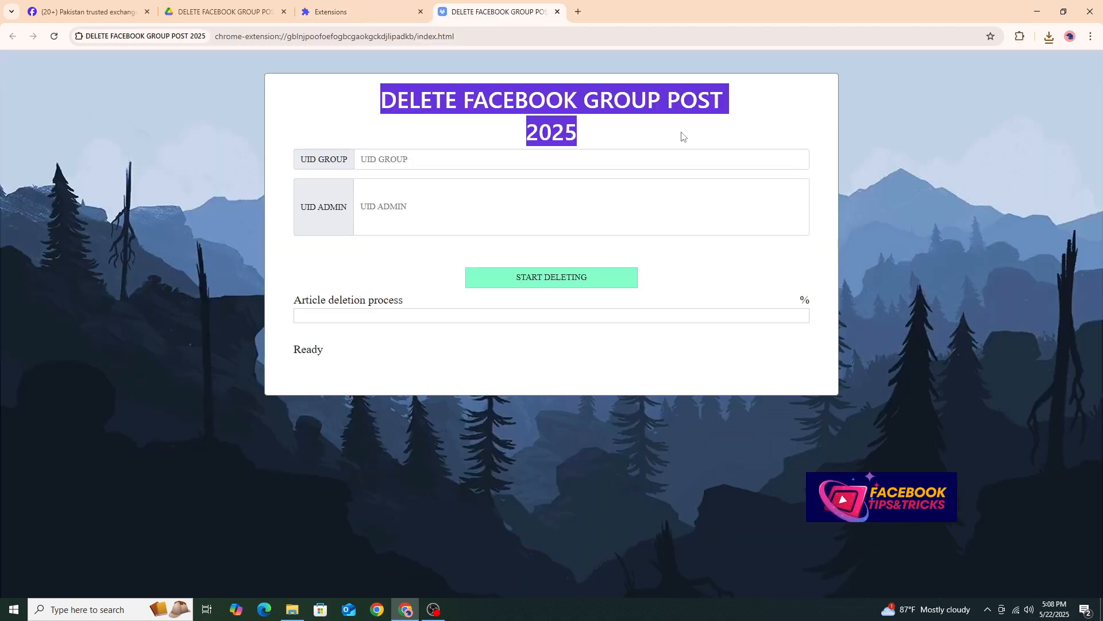
left_click(360, 12)
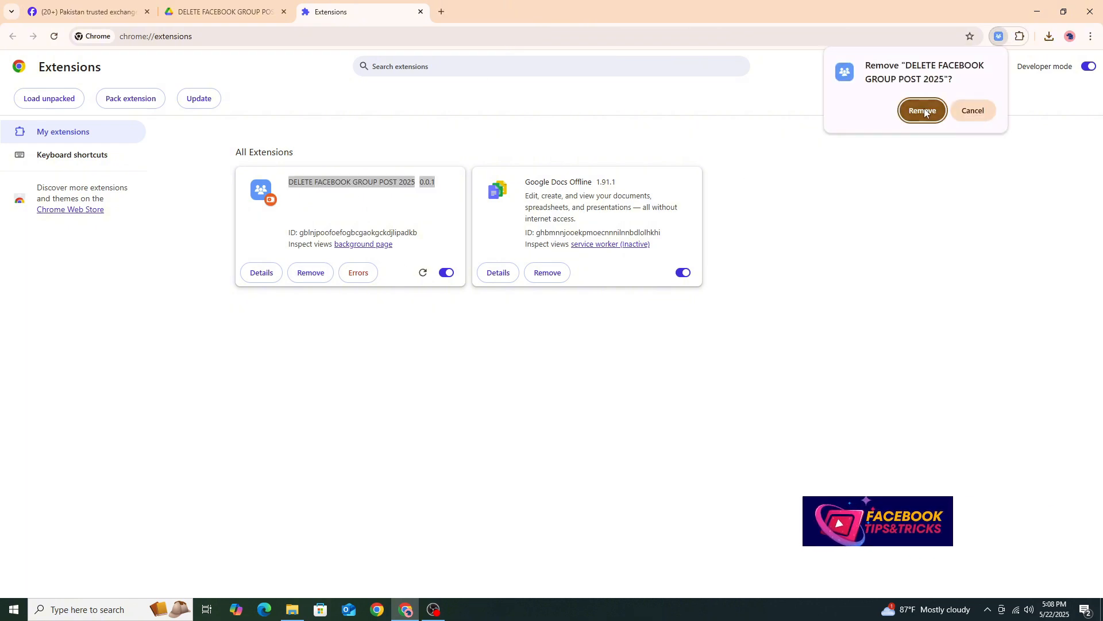
left_click(922, 111)
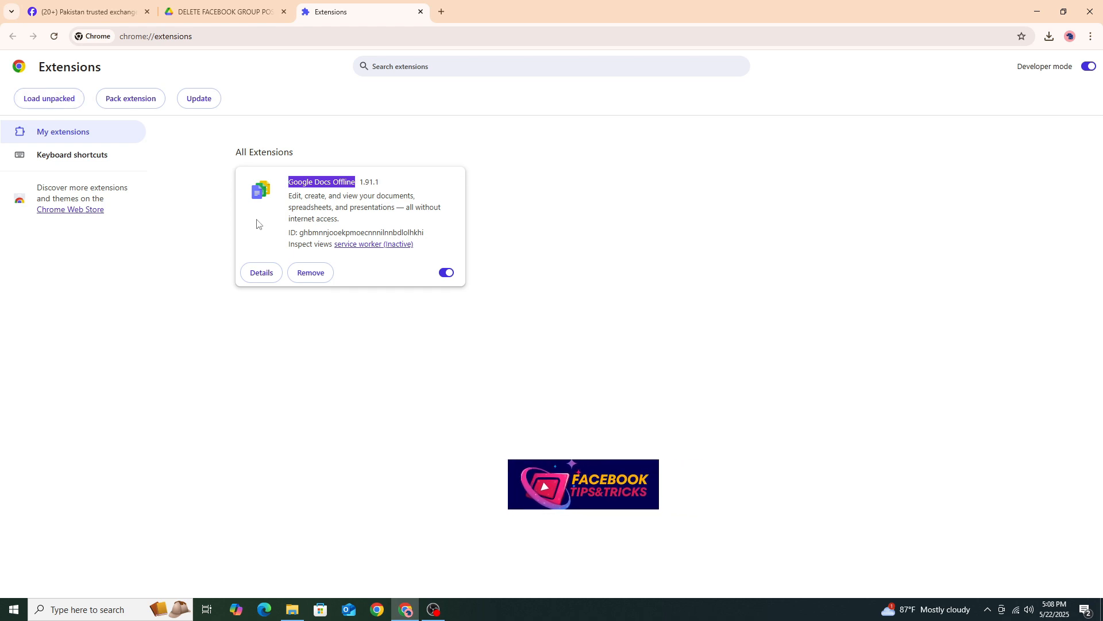
left_click(49, 97)
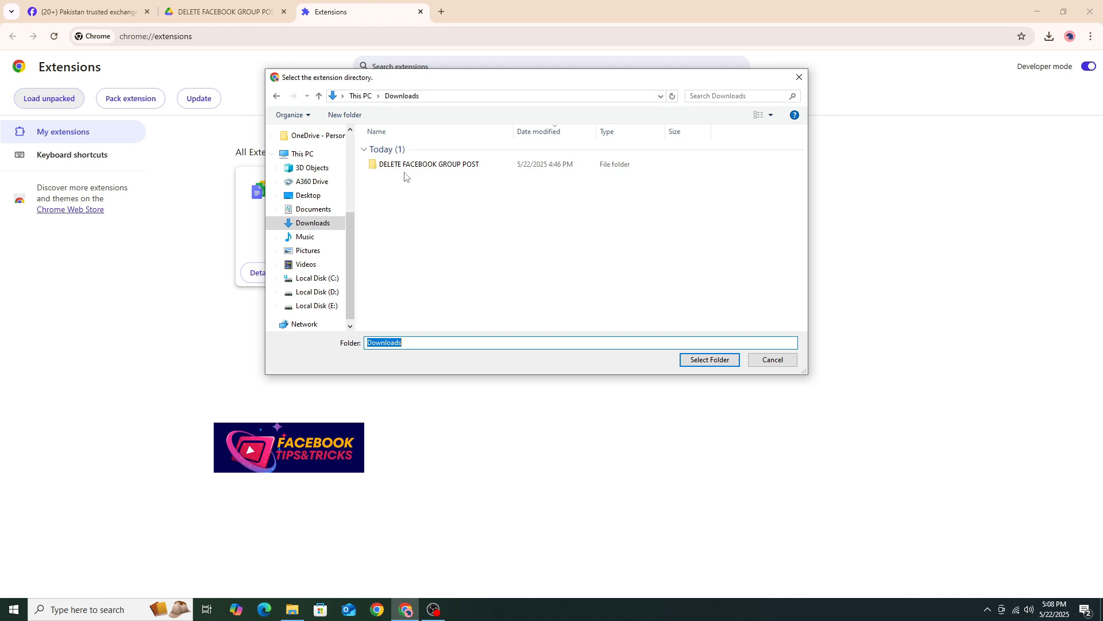
Step: Select the extracted DELETE FACEBOOK GROUP POST folder to load version 0.0.1 unpacked
left_click(429, 163)
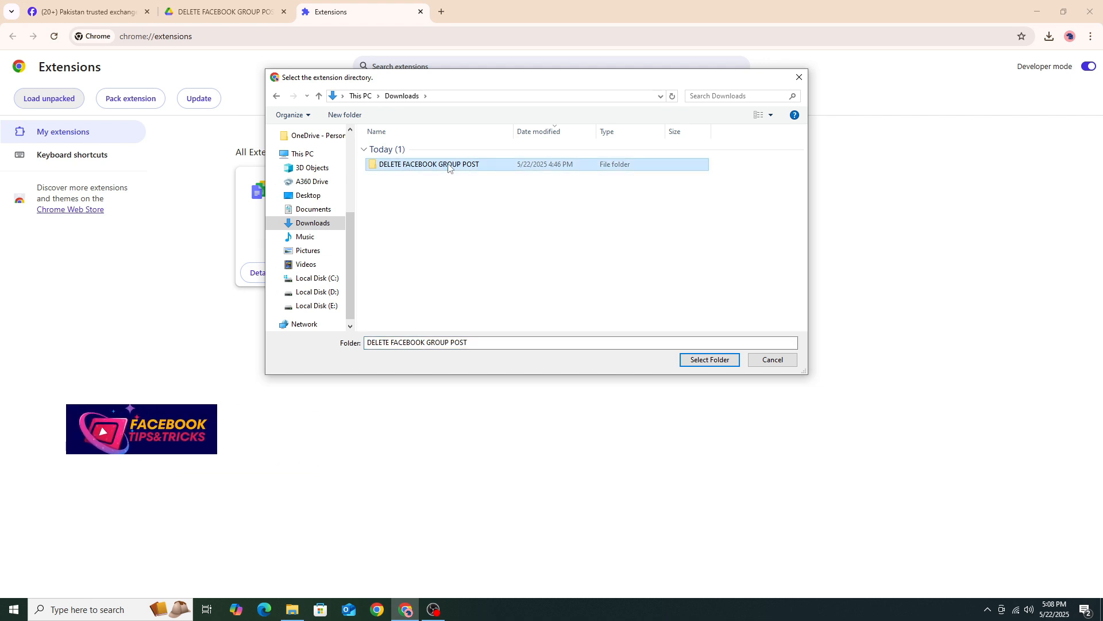
double_click(429, 164)
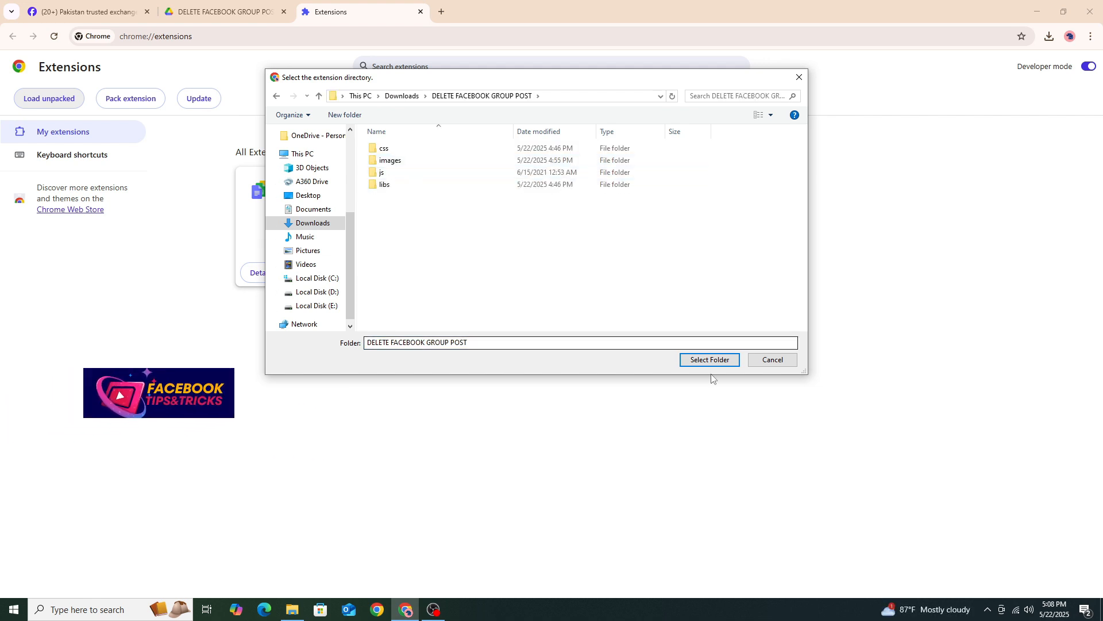
left_click(708, 360)
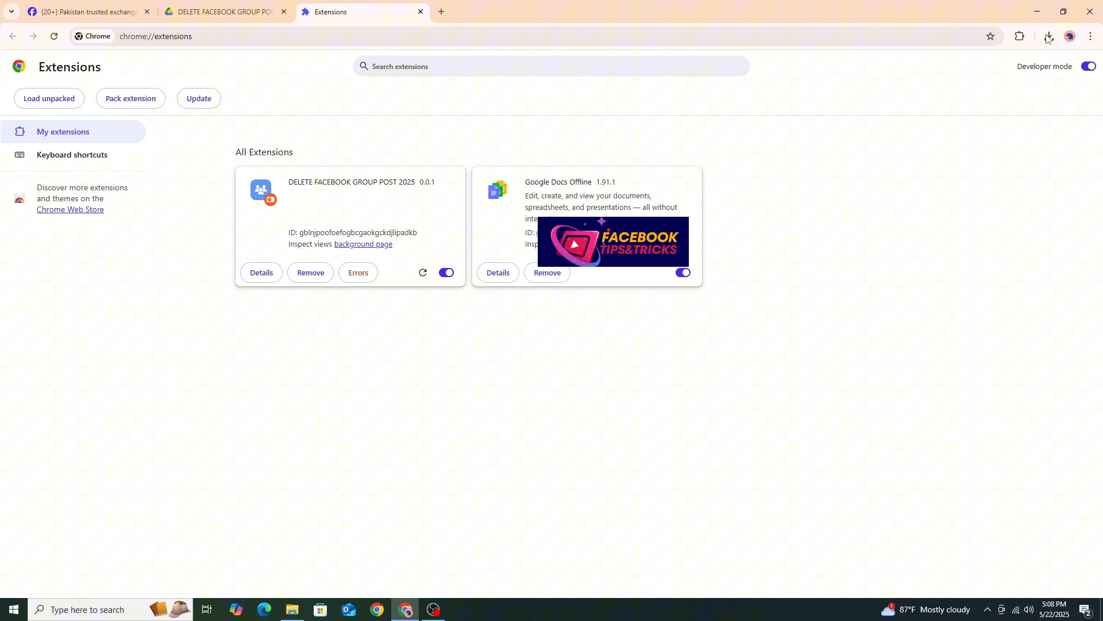
Step: Open the DELETE FACEBOOK GROUP POST 2025 page from the extensions menu, then return to Facebook
left_click(1019, 36)
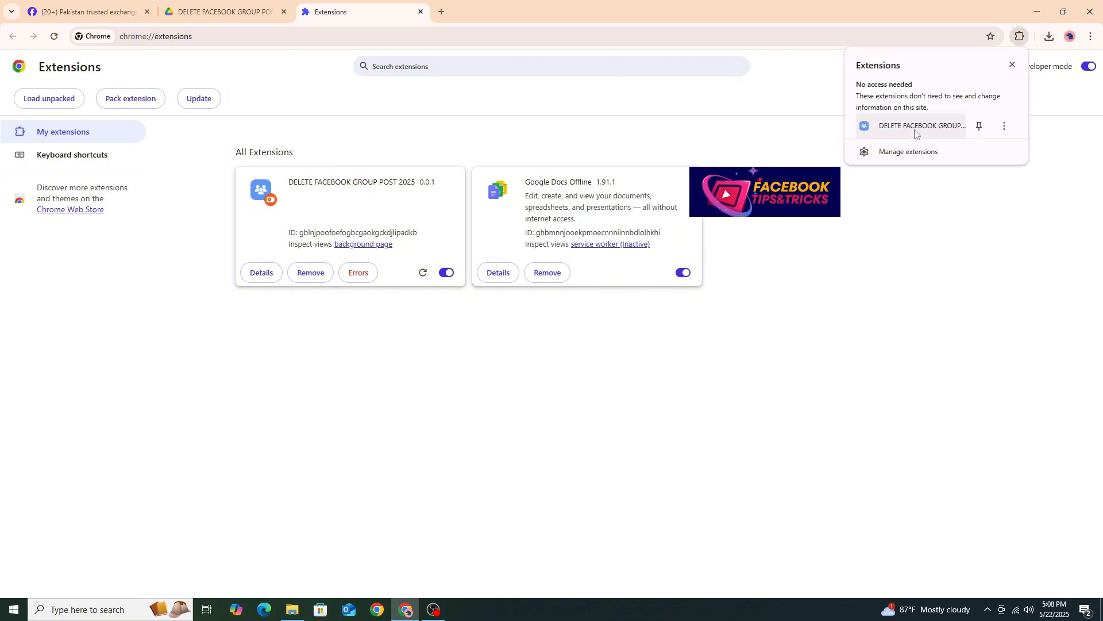
left_click(922, 125)
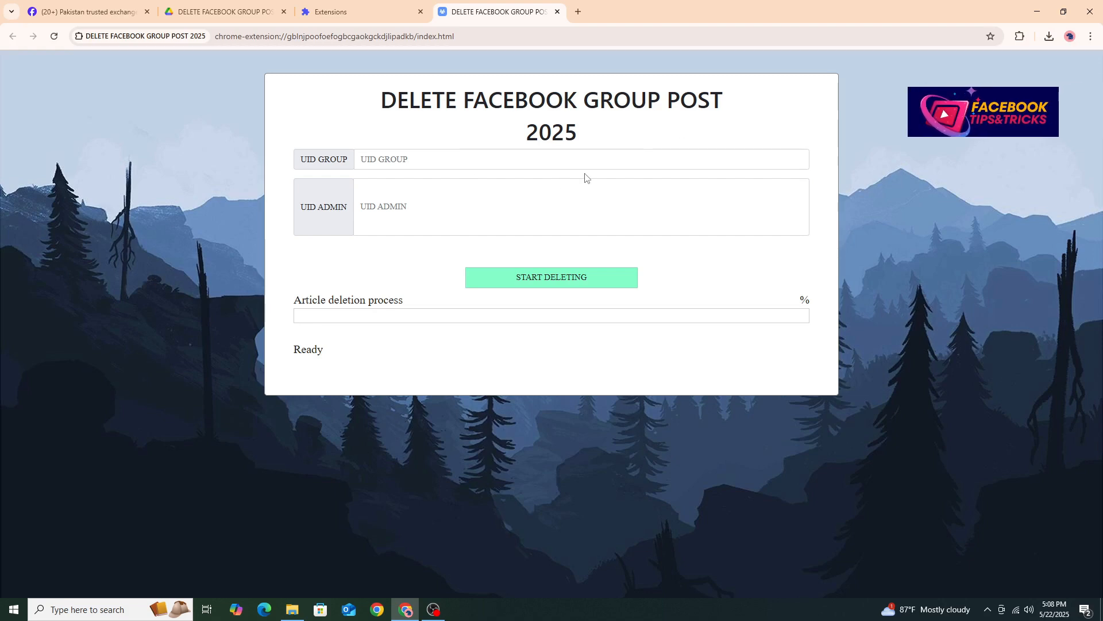
left_click(577, 158)
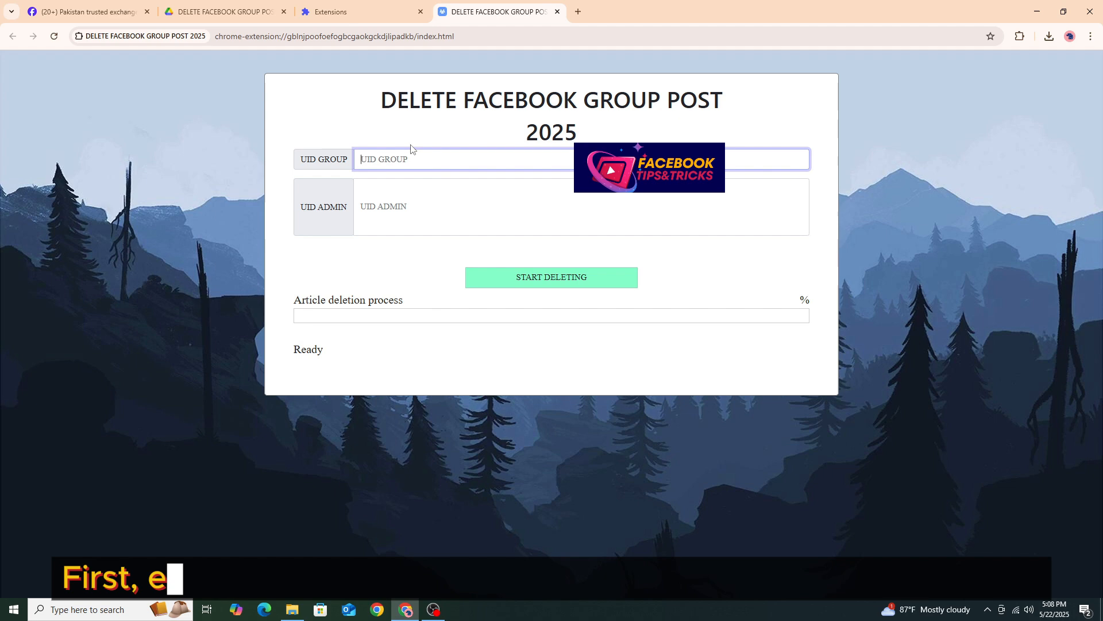
left_click(84, 11)
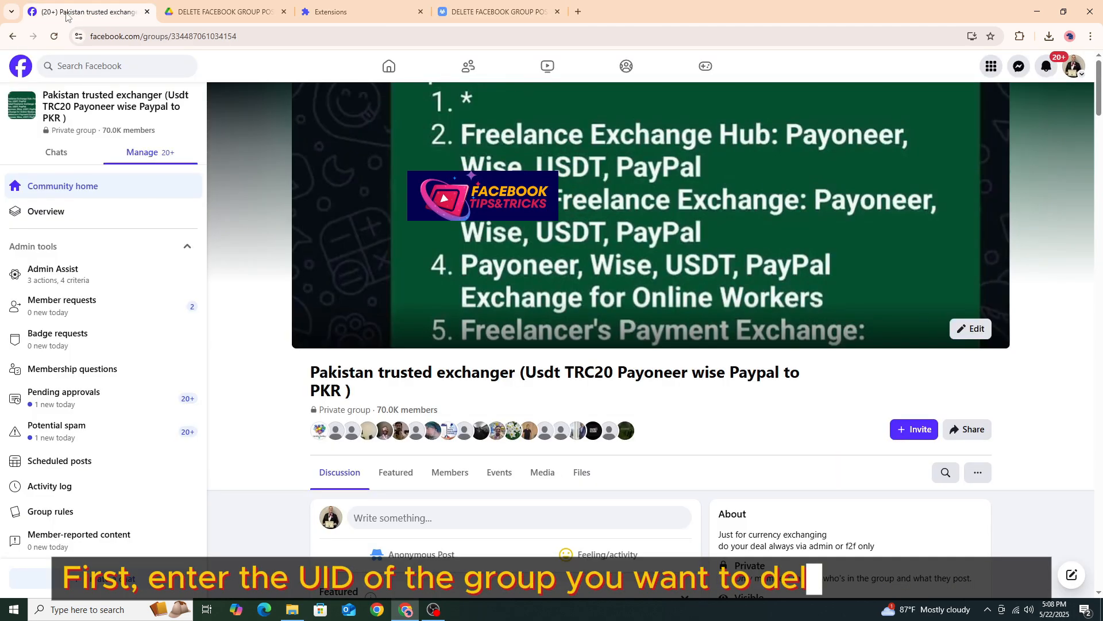
left_click(163, 35)
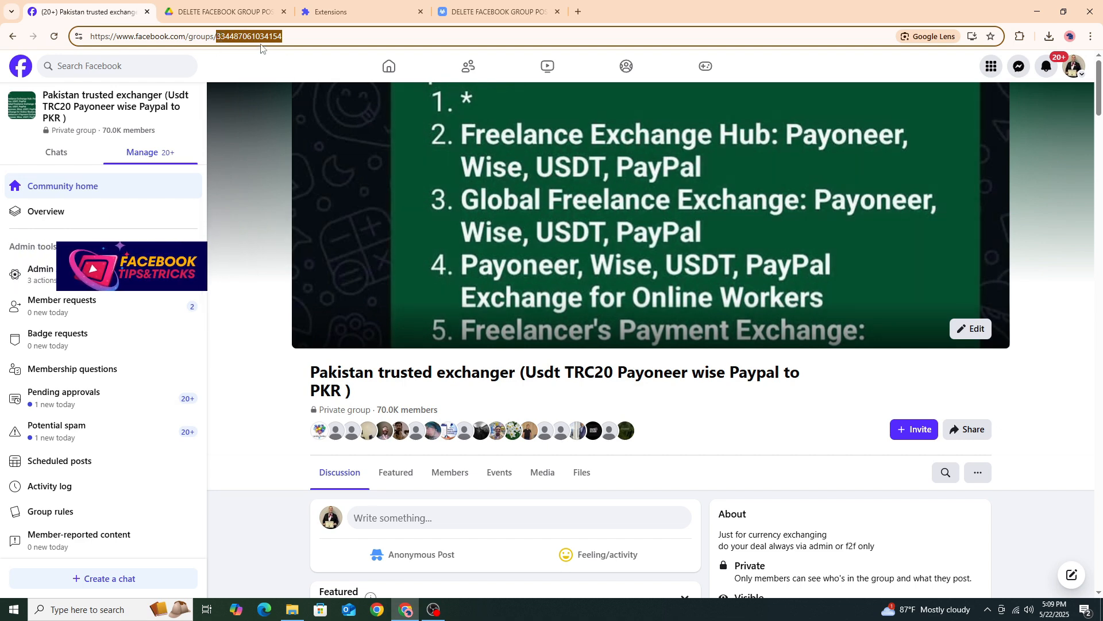
right_click(260, 36)
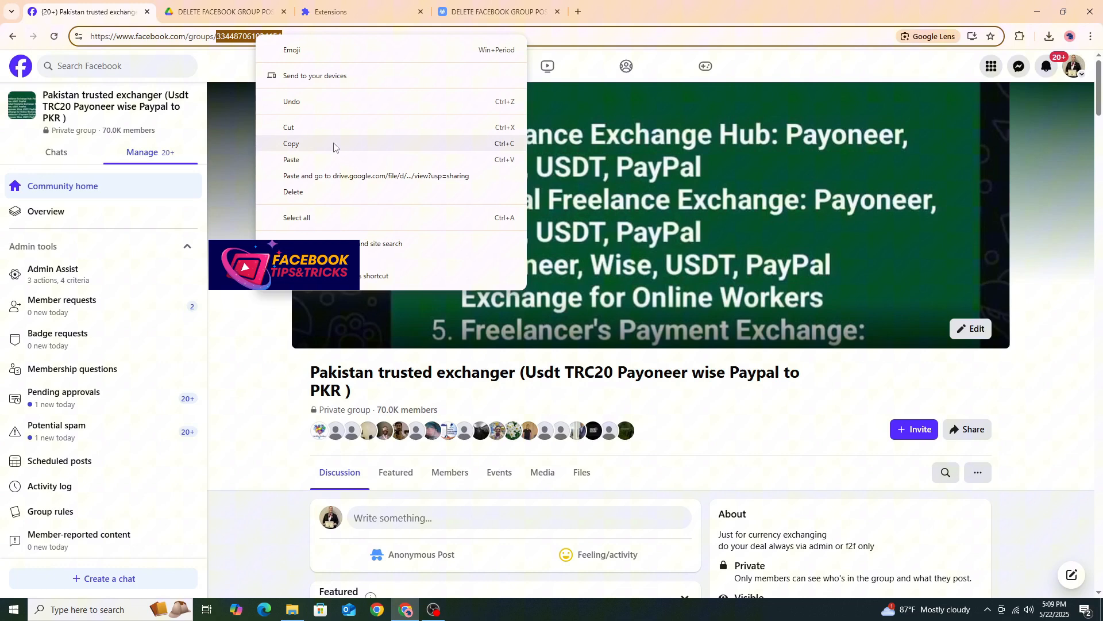
left_click(497, 12)
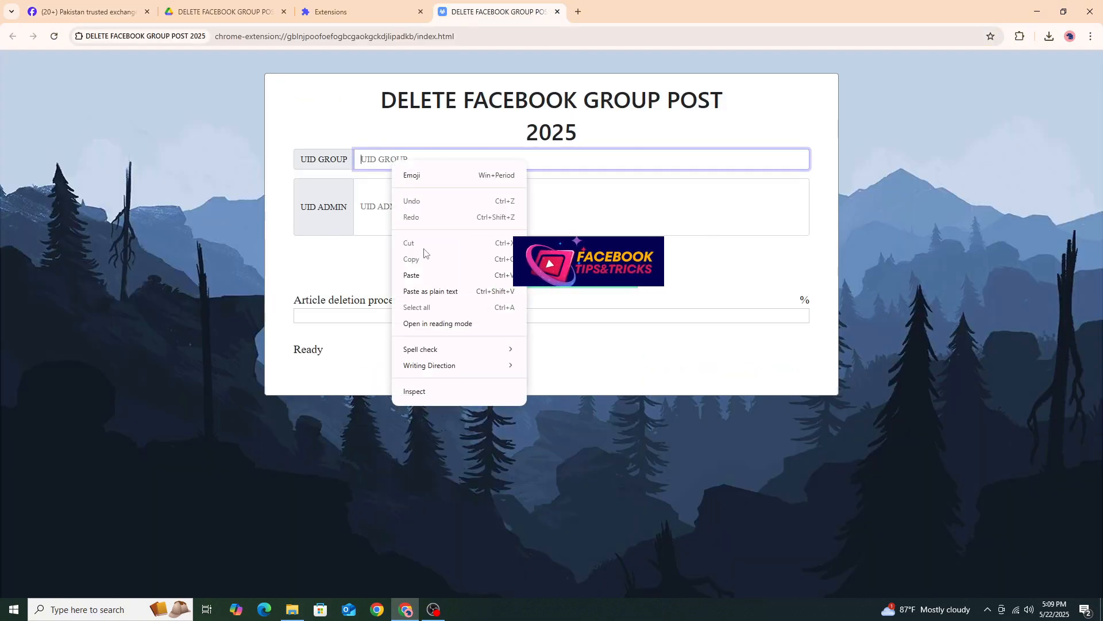
left_click(411, 275)
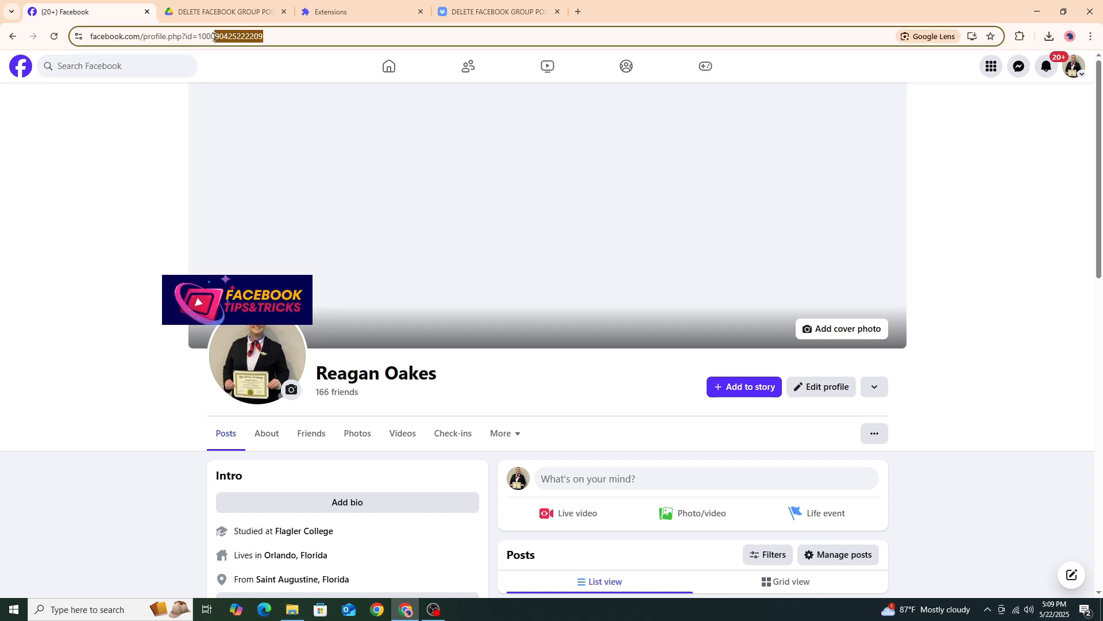
left_click(326, 36)
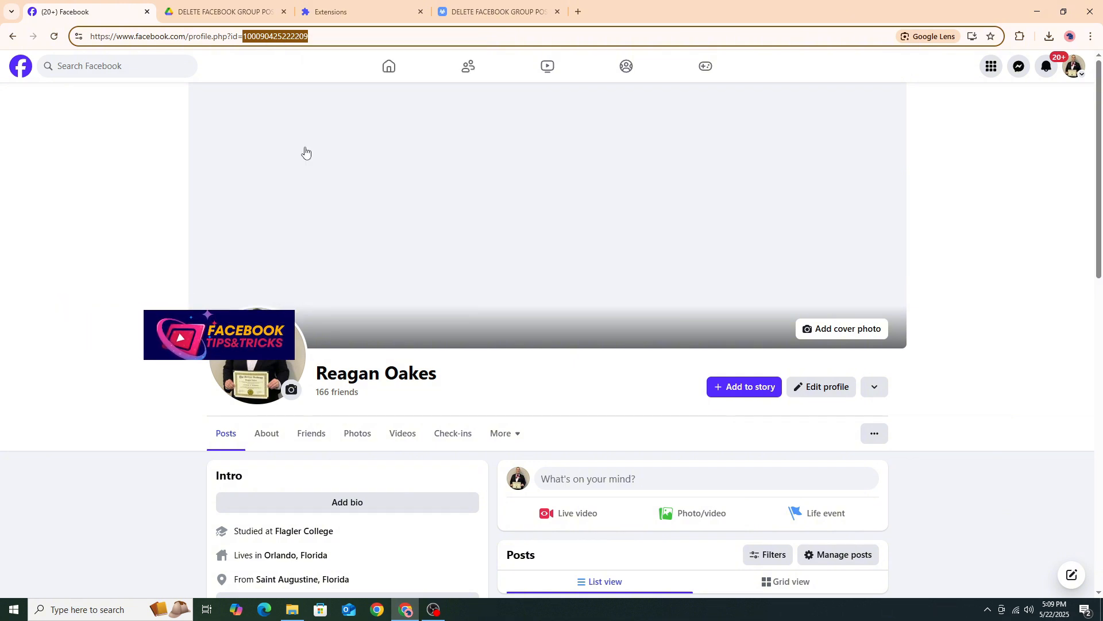
left_click(498, 11)
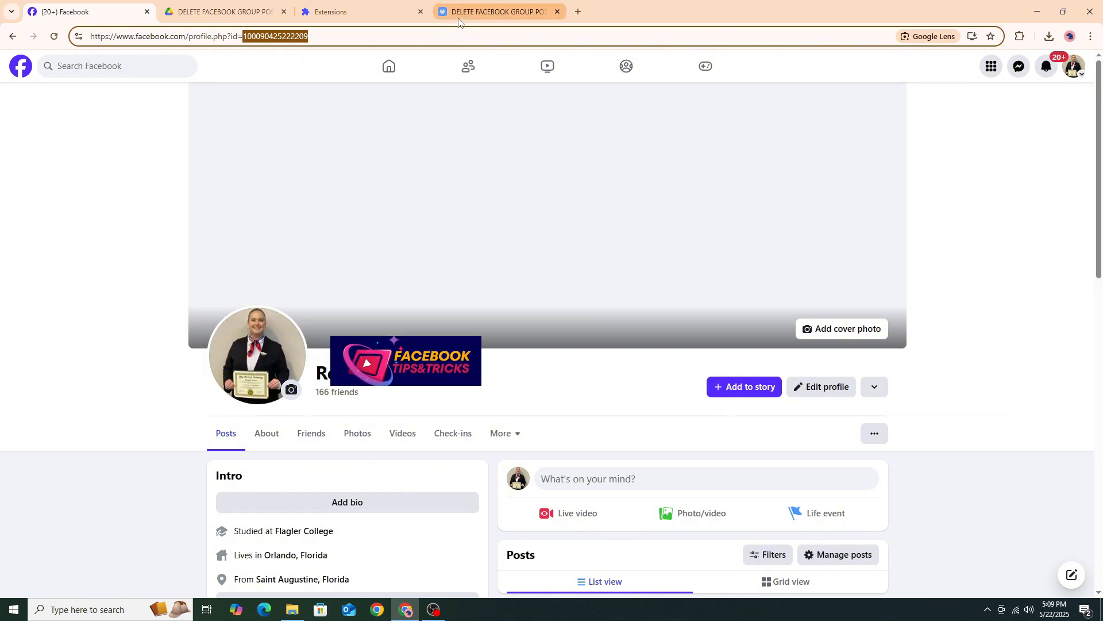
left_click(497, 11)
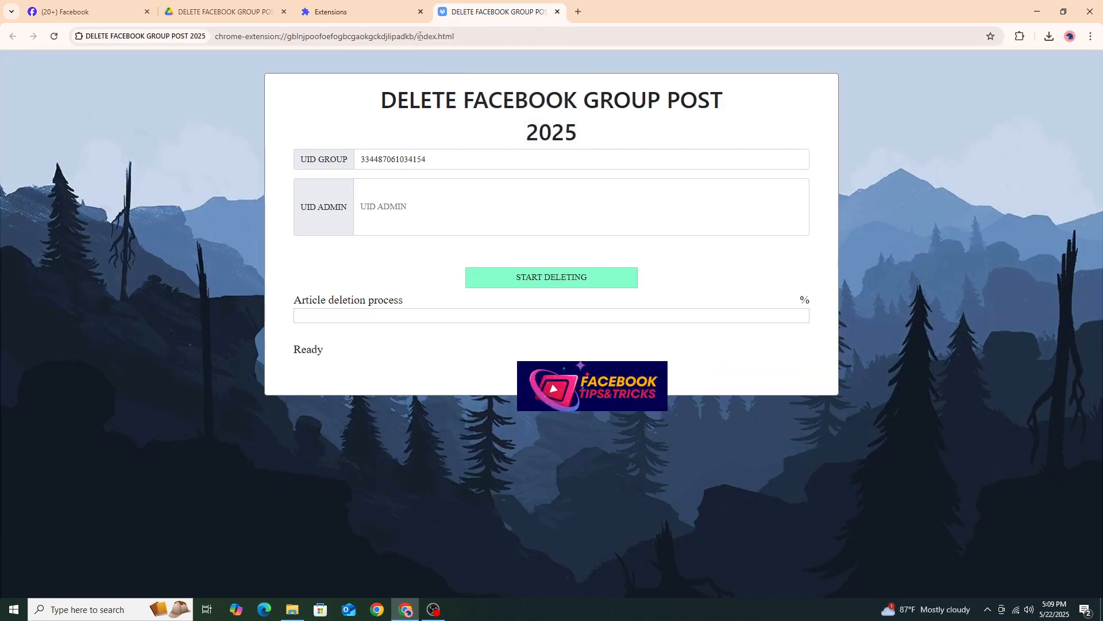
left_click(580, 206)
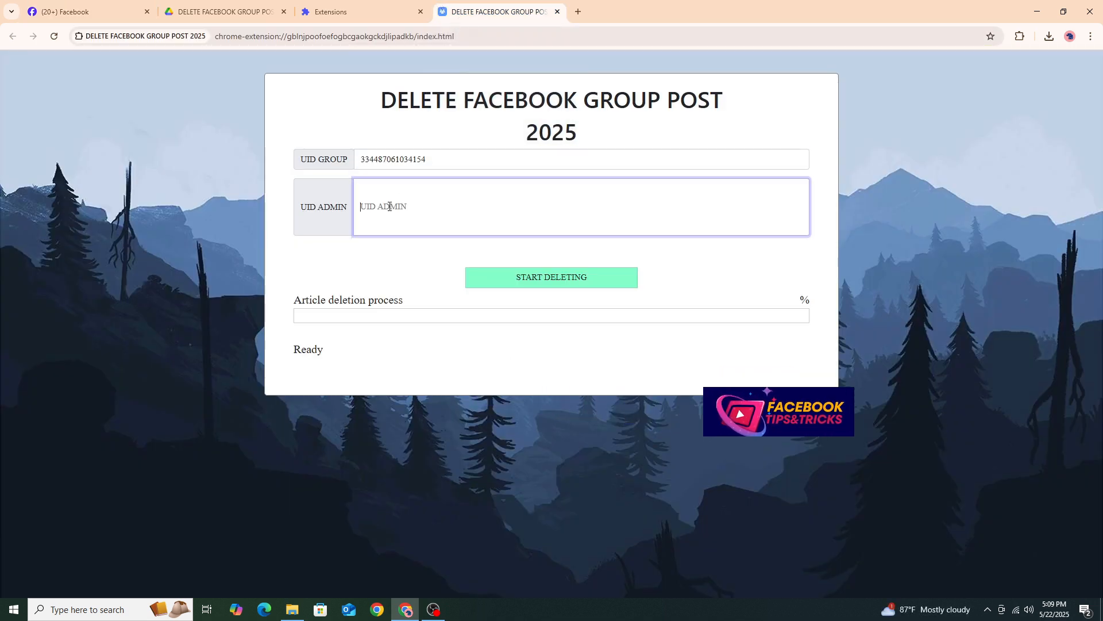
type("100090425222209")
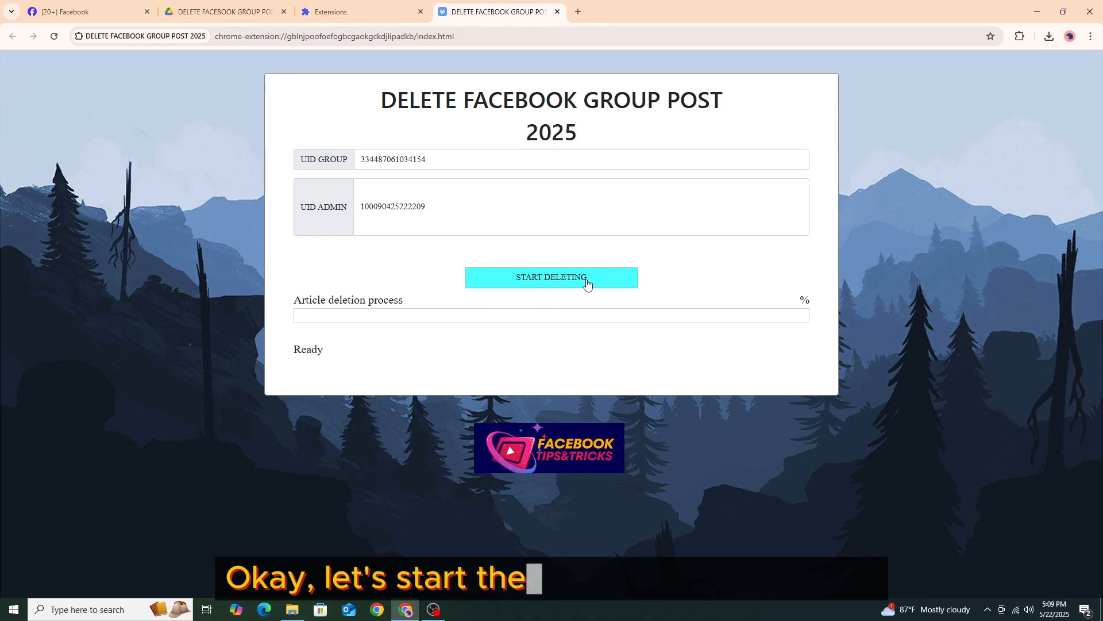
left_click(551, 277)
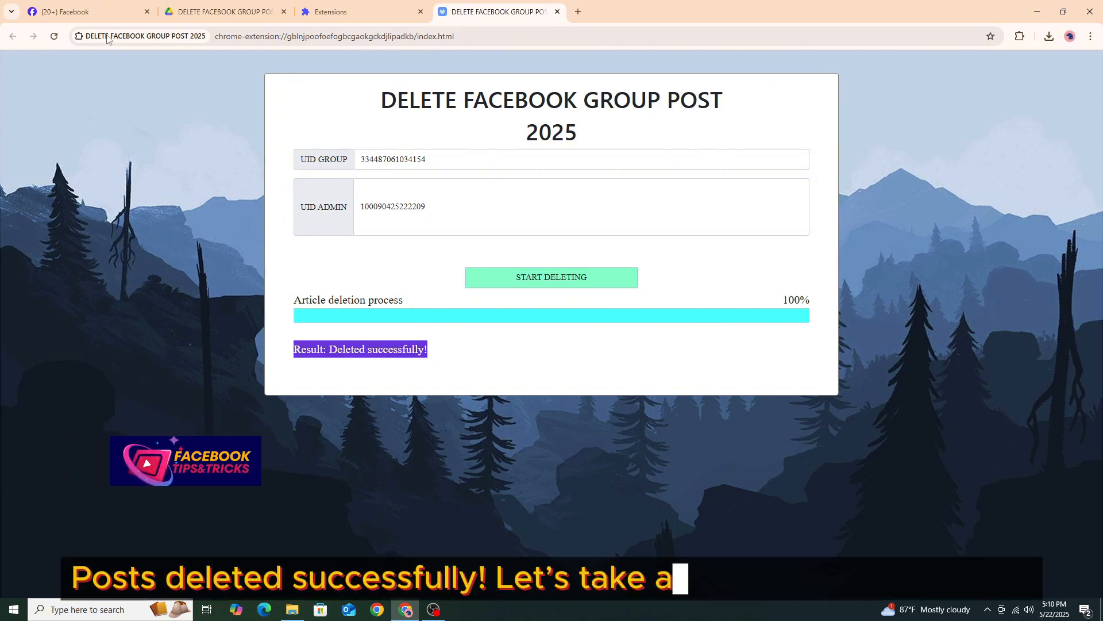
Step: After deletion completes, return to the Pakistan trusted exchanger Facebook group tab
left_click(85, 11)
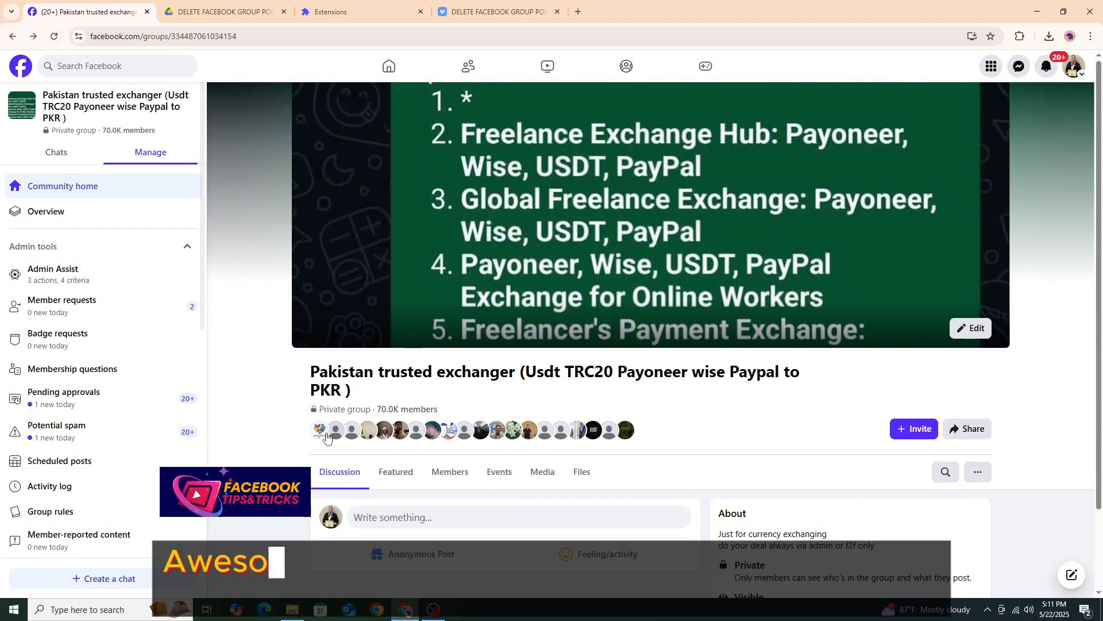
scroll("down", 3)
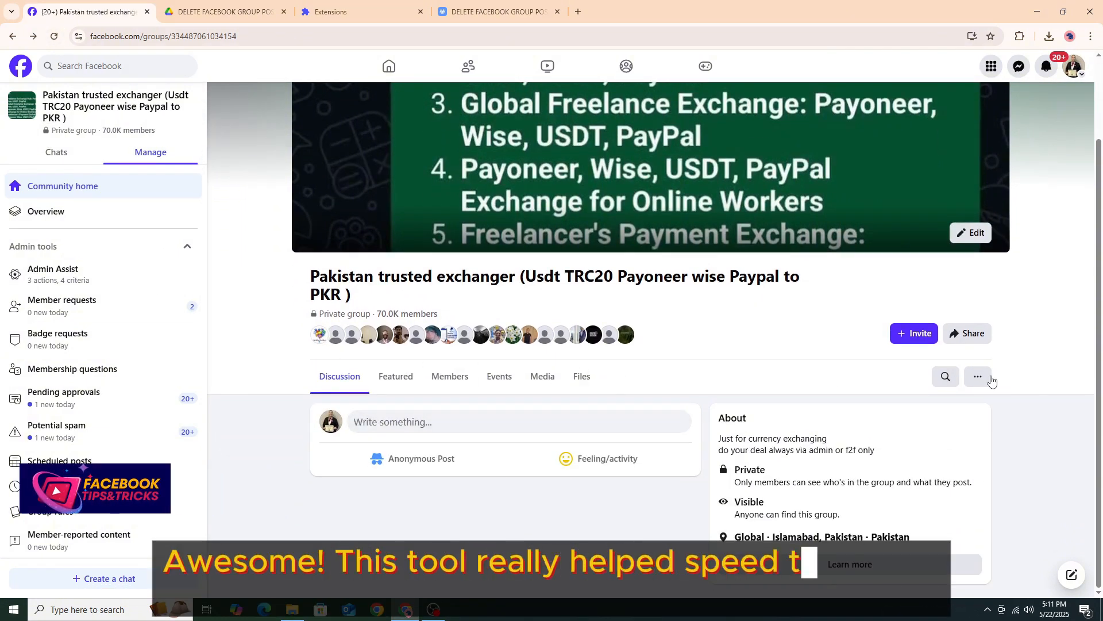